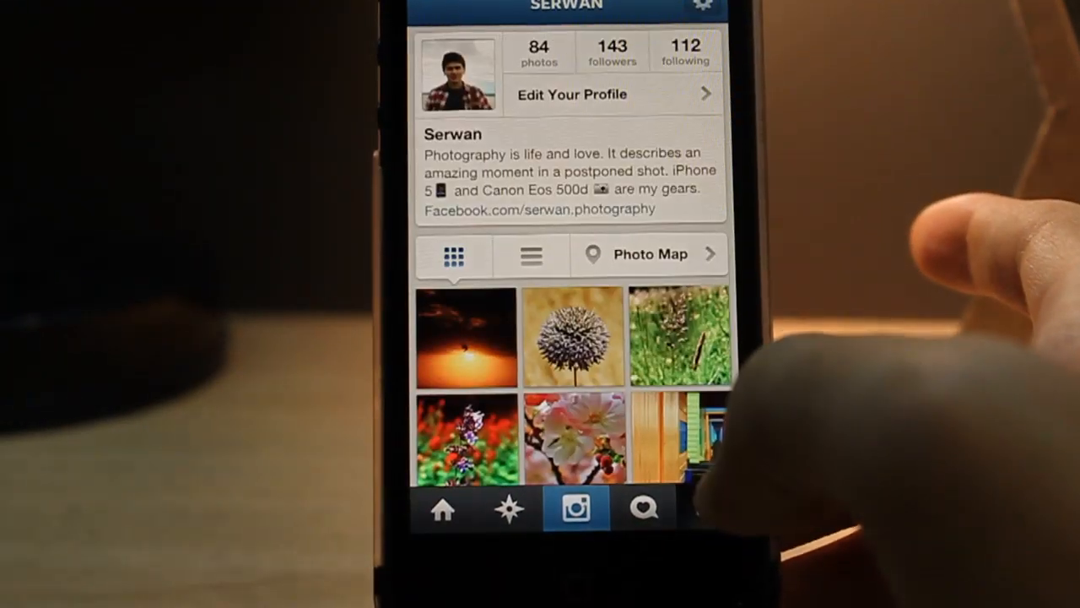
Scroll the profile grid and open the pink blossom photo to show its save, email, copy and zoom options
{"action": "scroll", "scroll_direction": "up", "scroll_amount": 3}
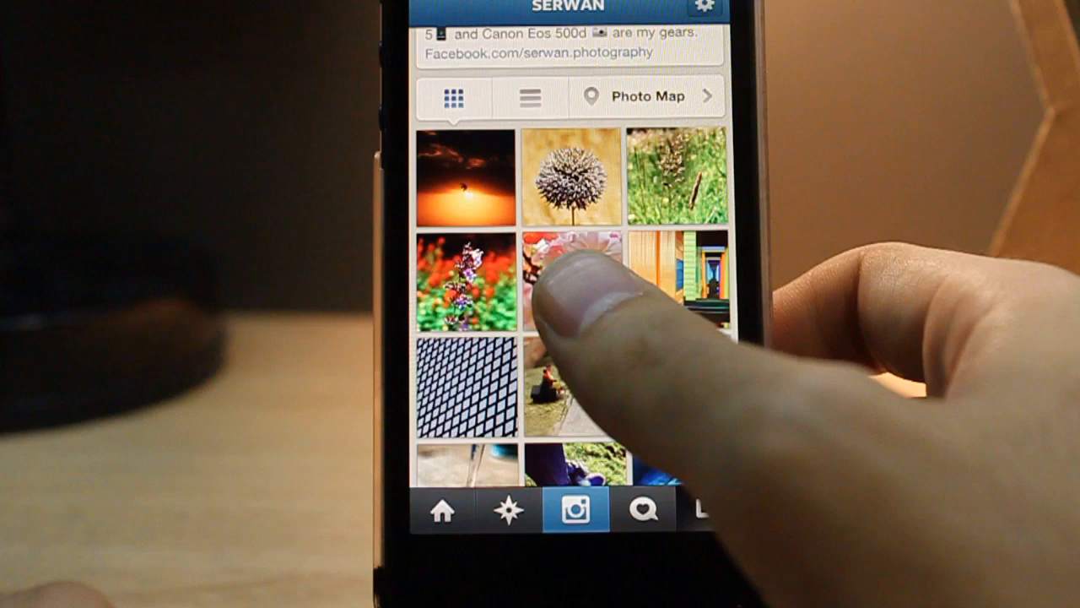
{"action": "left_click", "coordinate": [557, 278]}
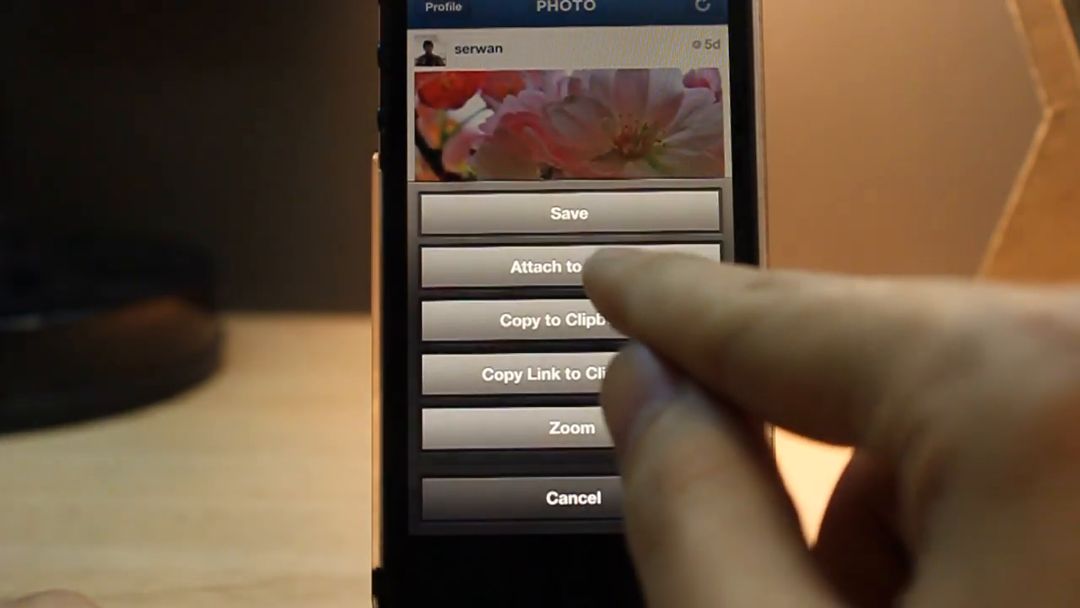
Cancel the pink blossom photo's action sheet to get back to the profile grid
{"action": "left_click", "coordinate": [547, 267]}
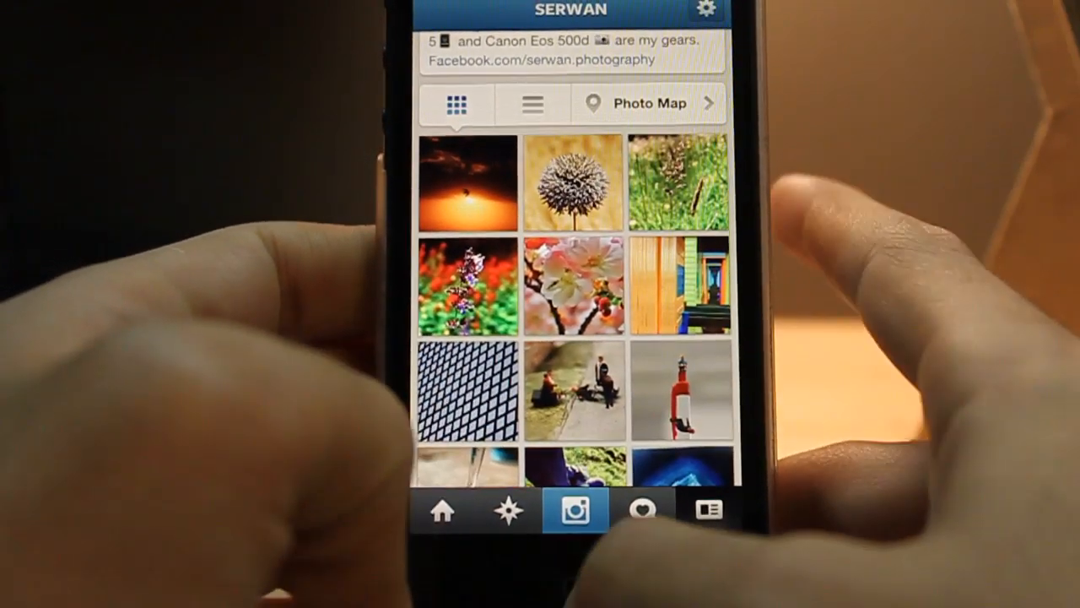
Exit Instagram to the home screen and swipe back to the first page of apps
{"action": "key", "text": "home"}
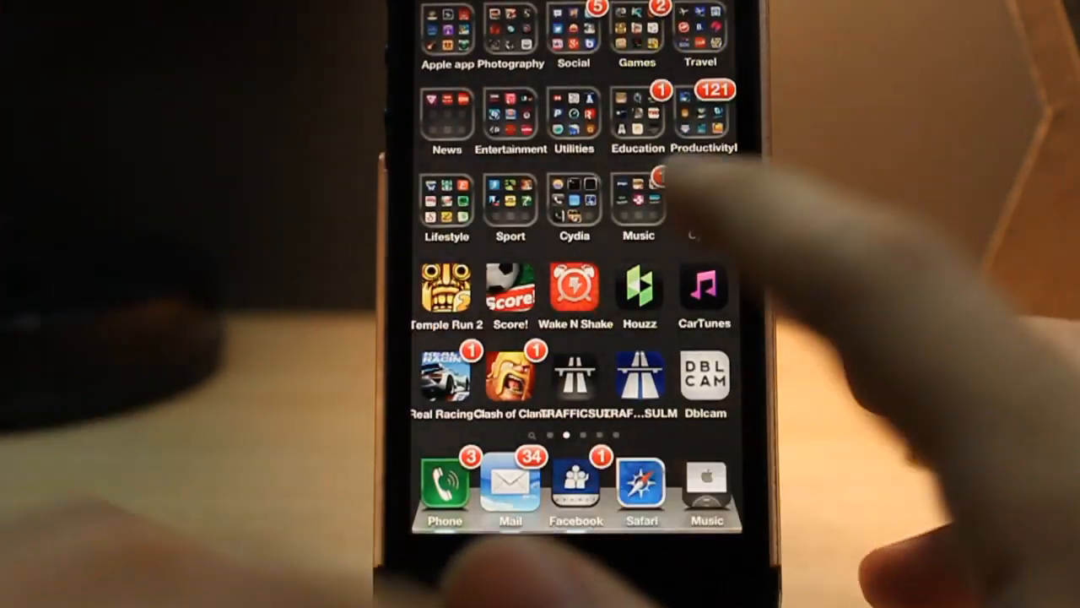
{"action": "scroll", "scroll_direction": "left", "scroll_amount": 3}
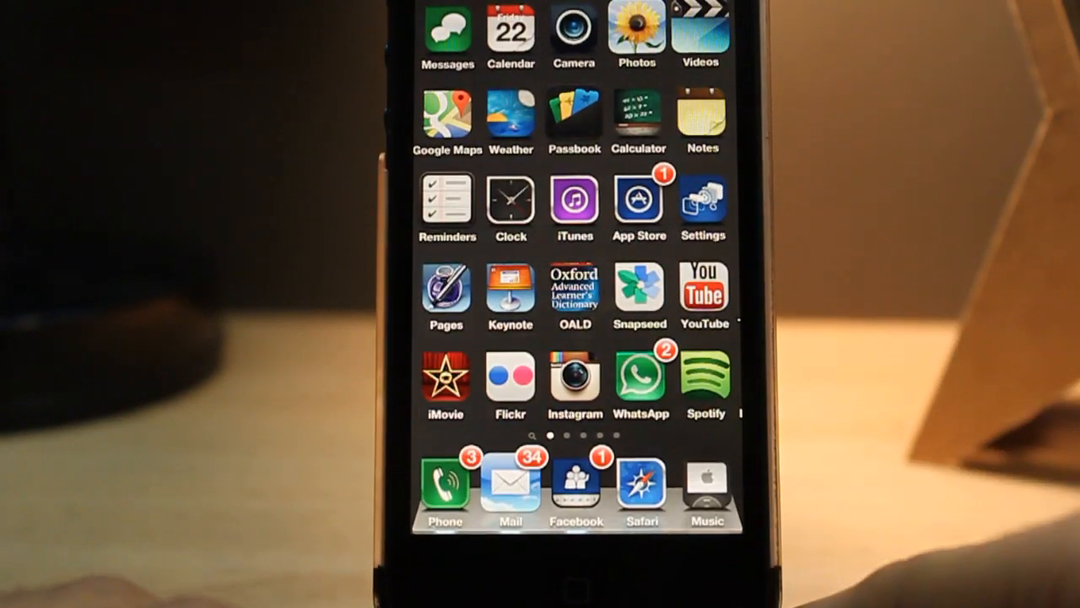